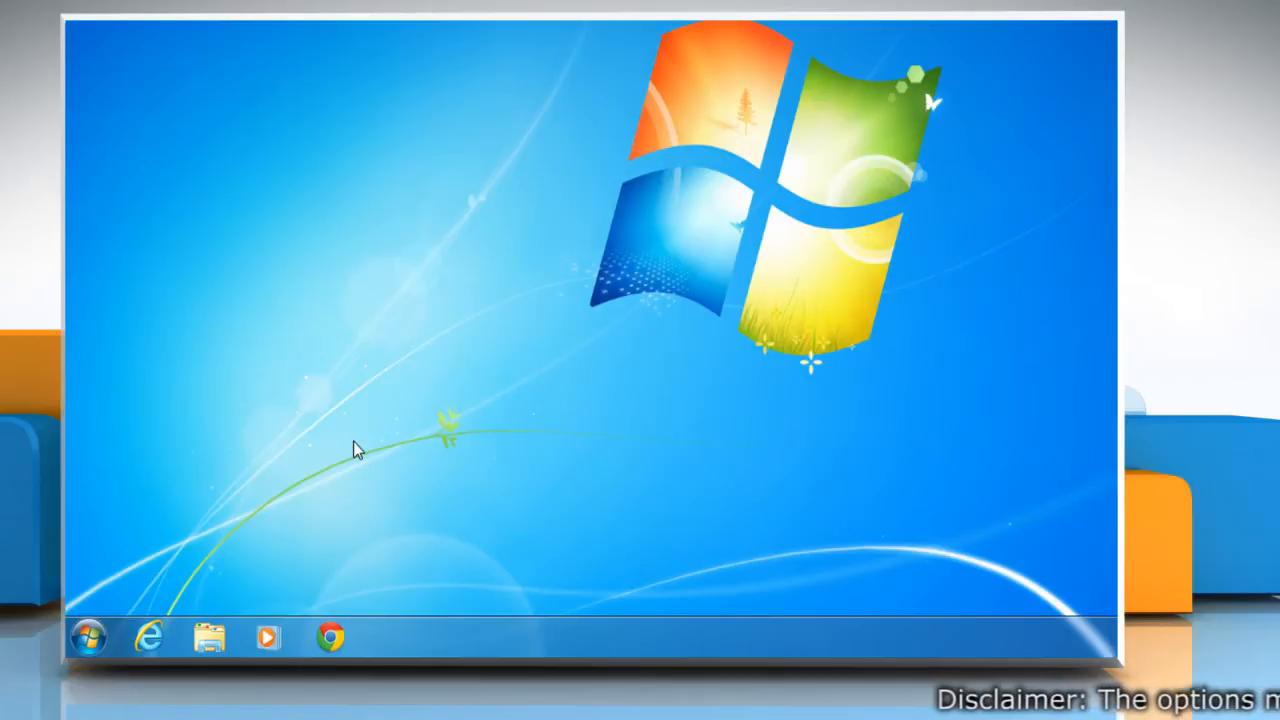
Search %appdata%\skype from the Start menu to reach the Skype Roaming folder
{"action": "left_click", "coordinate": [88, 636]}
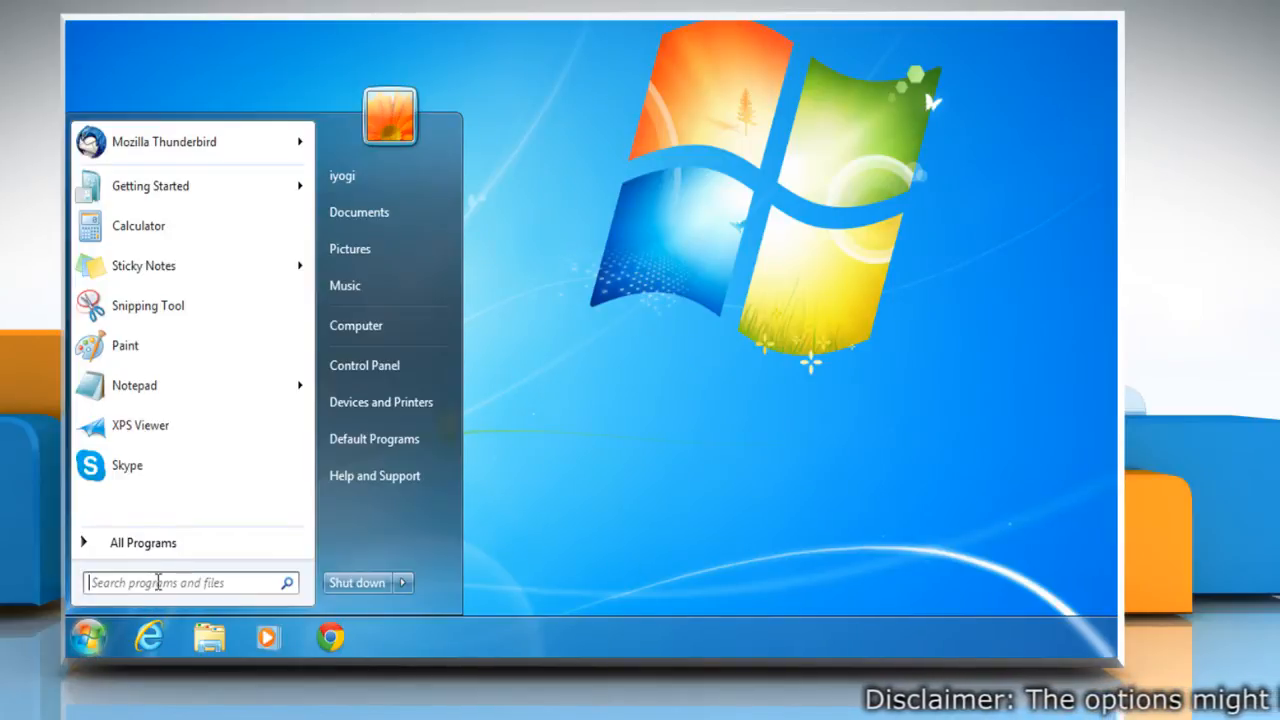
{"action": "type", "text": "%appdata%\\skype"}
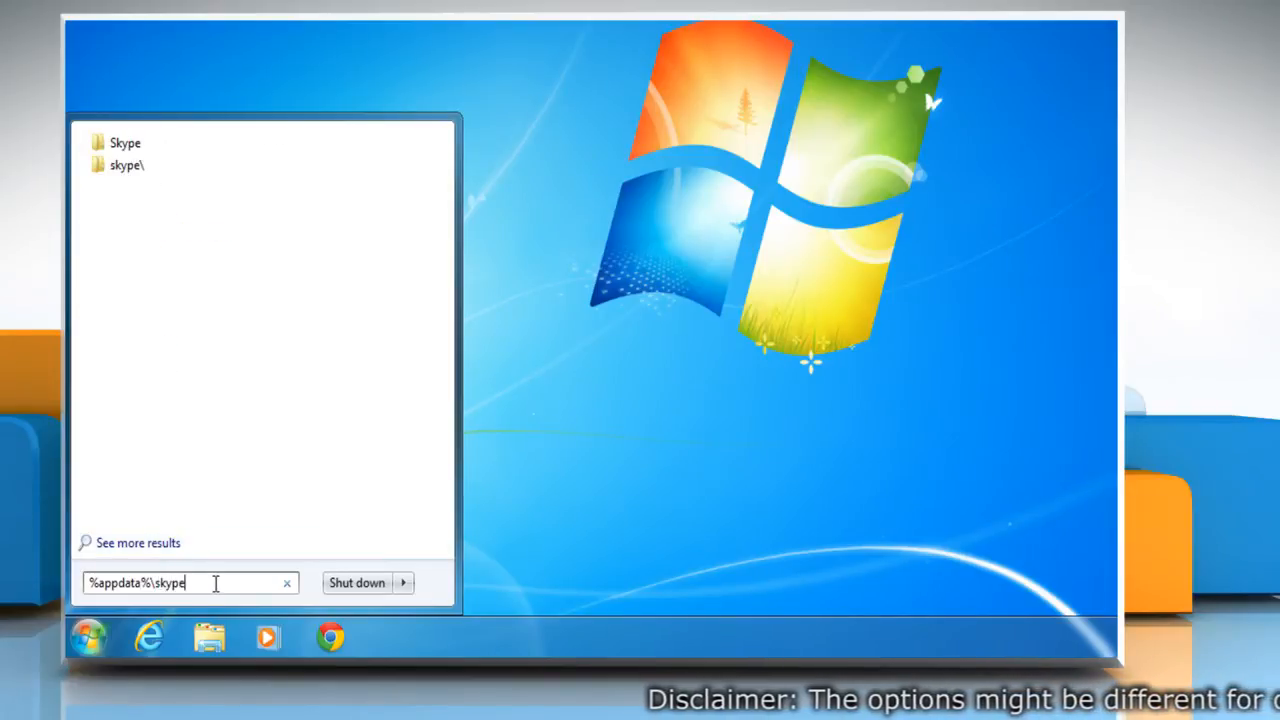
{"action": "key", "text": "enter"}
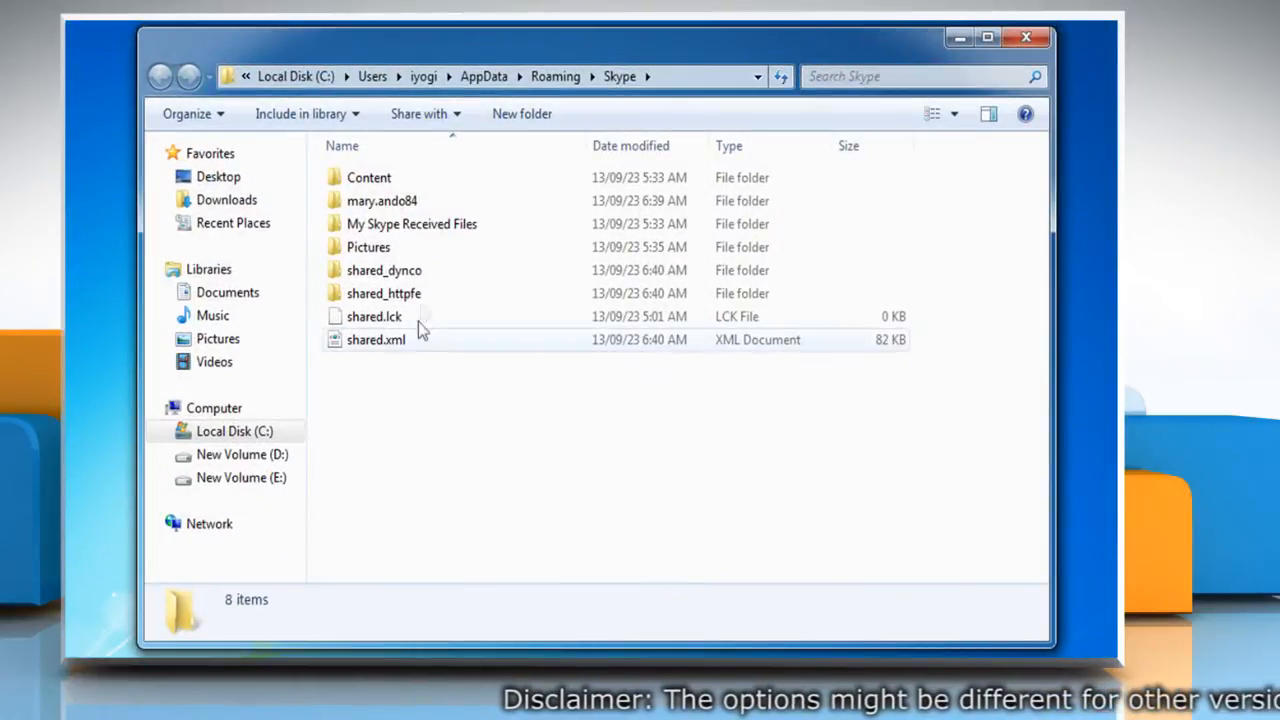
Inside the Skype user profile folder, send main.db to the Recycle Bin
{"action": "double_click", "coordinate": [380, 200]}
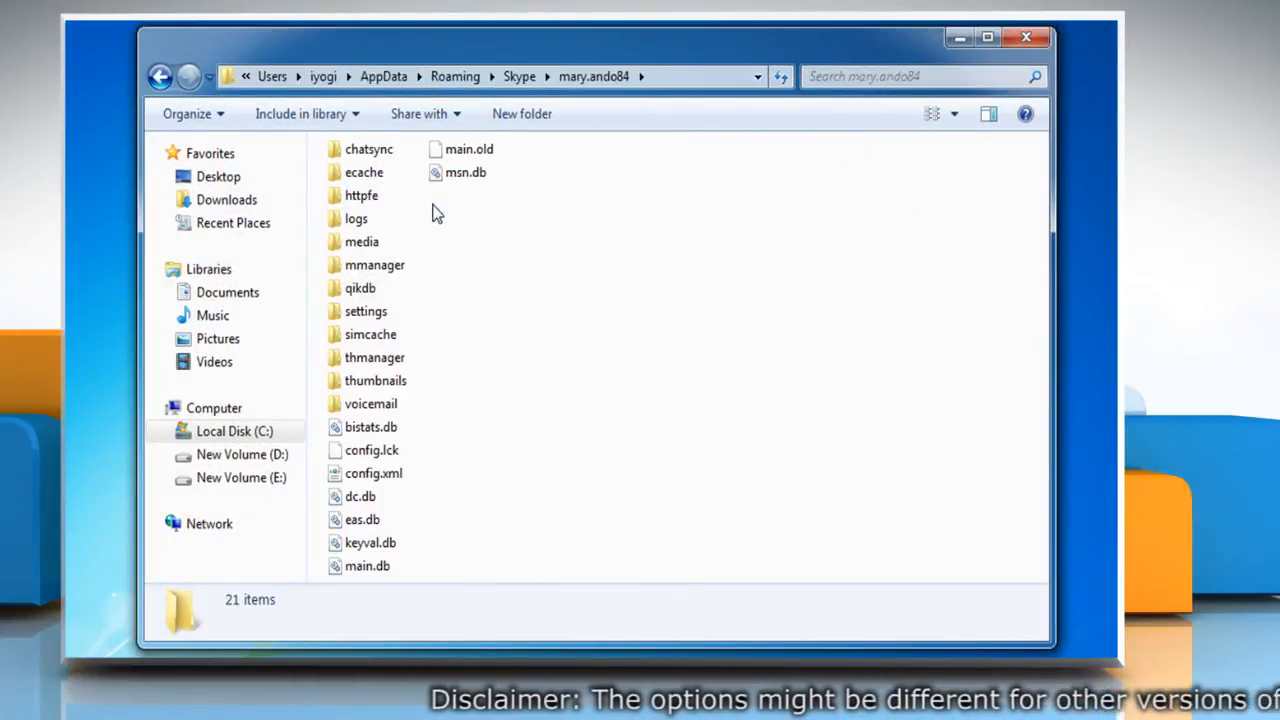
{"action": "right_click", "coordinate": [368, 564]}
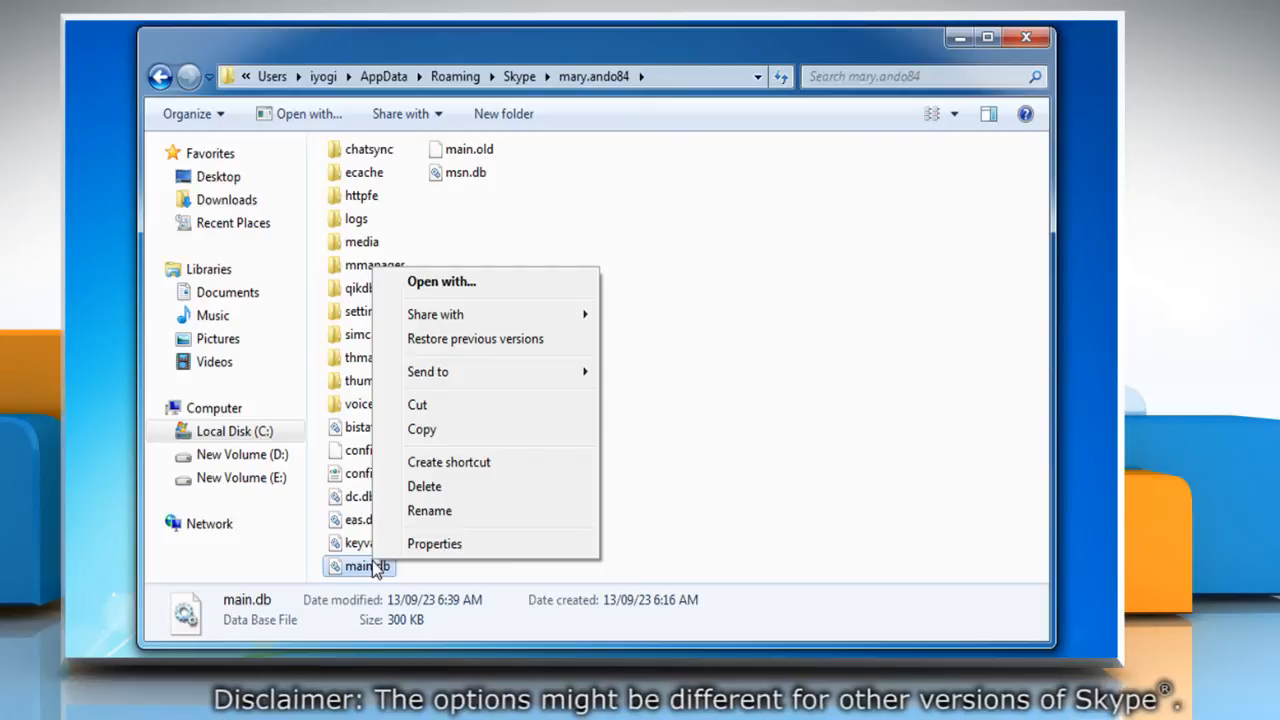
{"action": "mouse_move", "coordinate": [428, 510]}
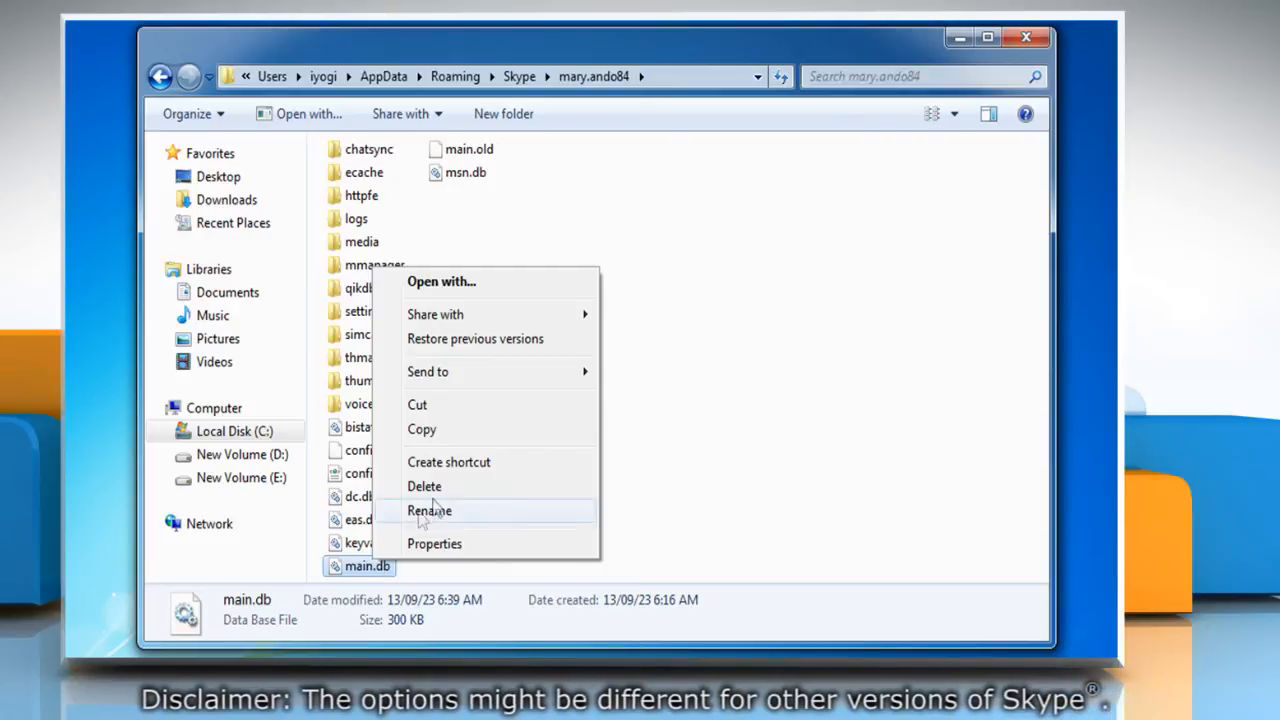
{"action": "left_click", "coordinate": [424, 486]}
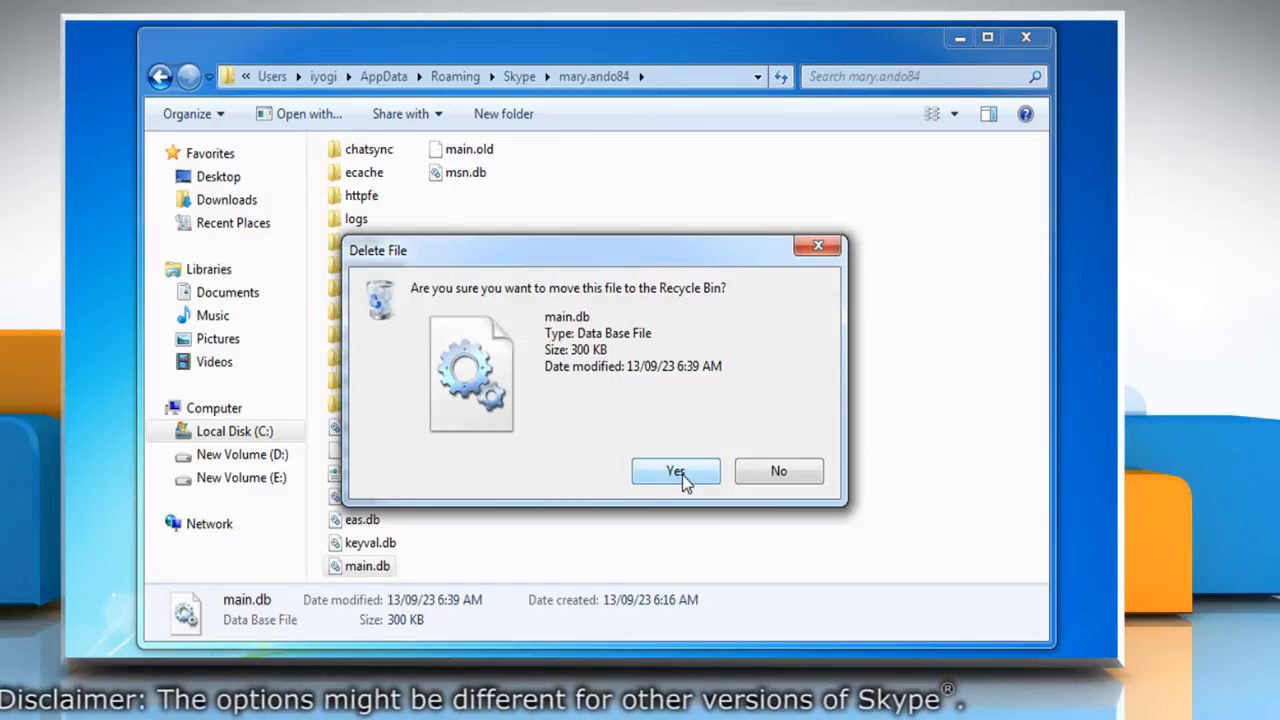
{"action": "left_click", "coordinate": [676, 472]}
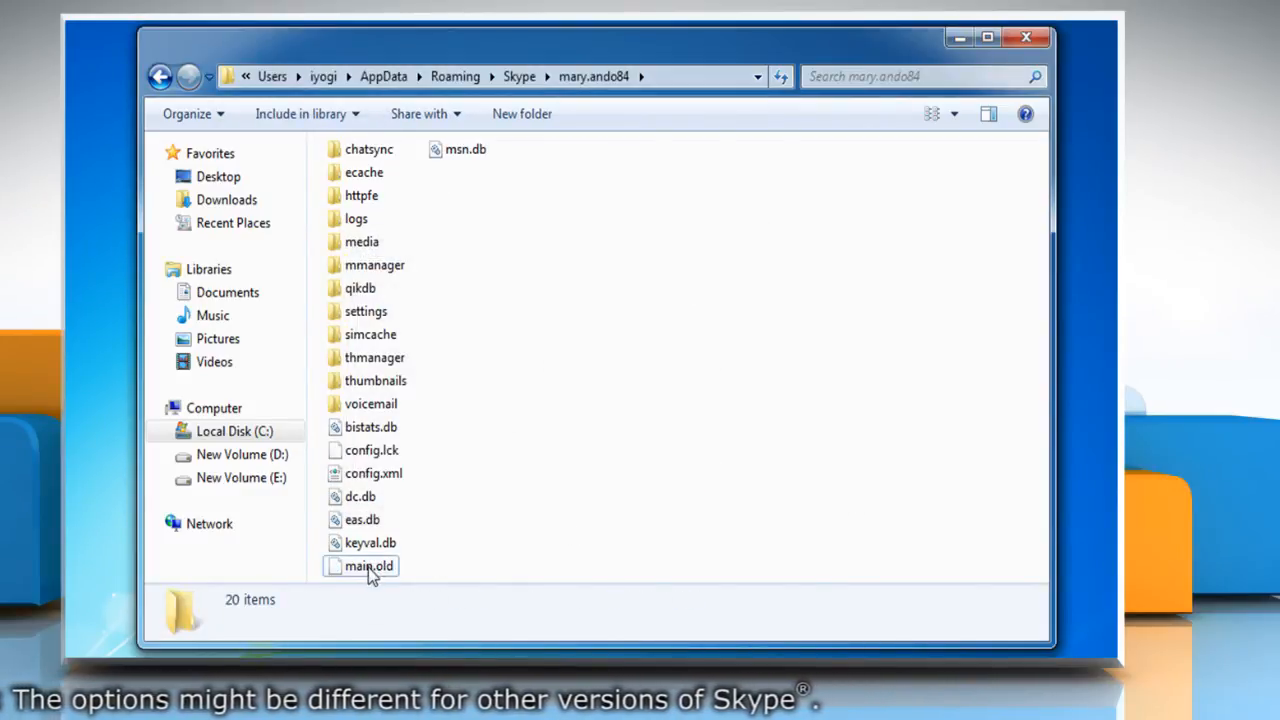
Rename the main.old backup to main.db via its context menu
{"action": "right_click", "coordinate": [368, 566]}
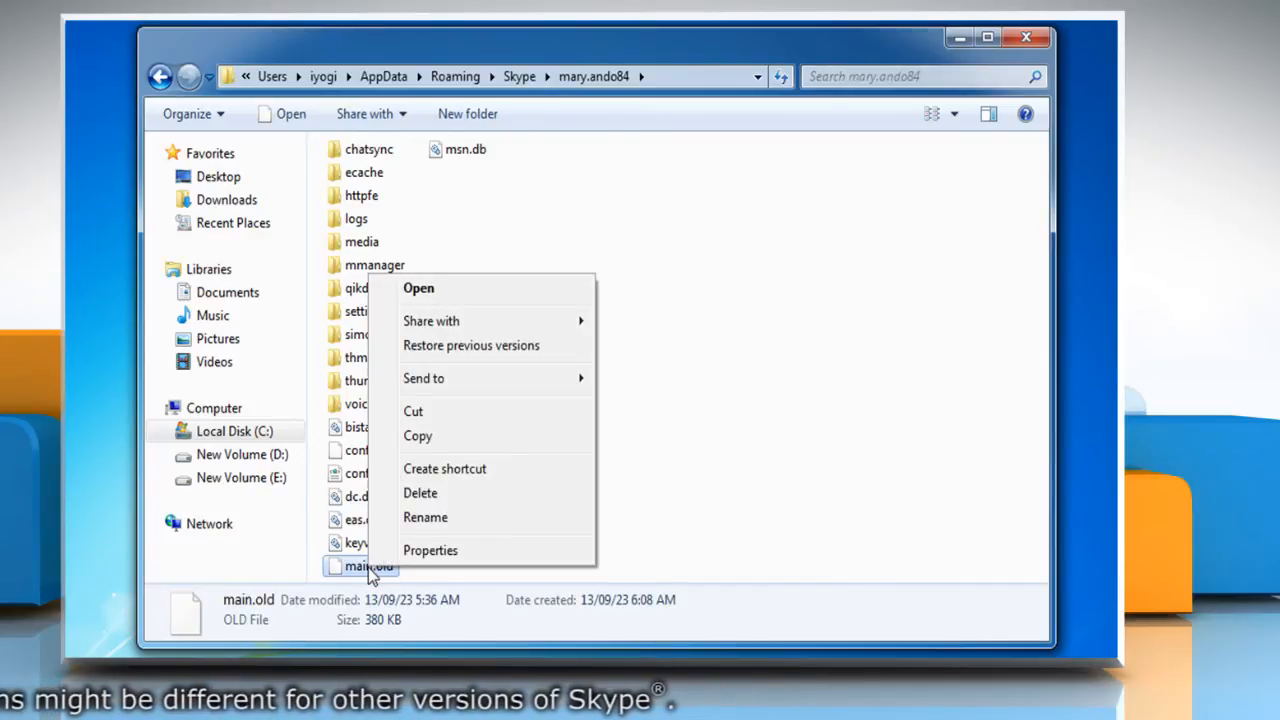
{"action": "left_click", "coordinate": [424, 516]}
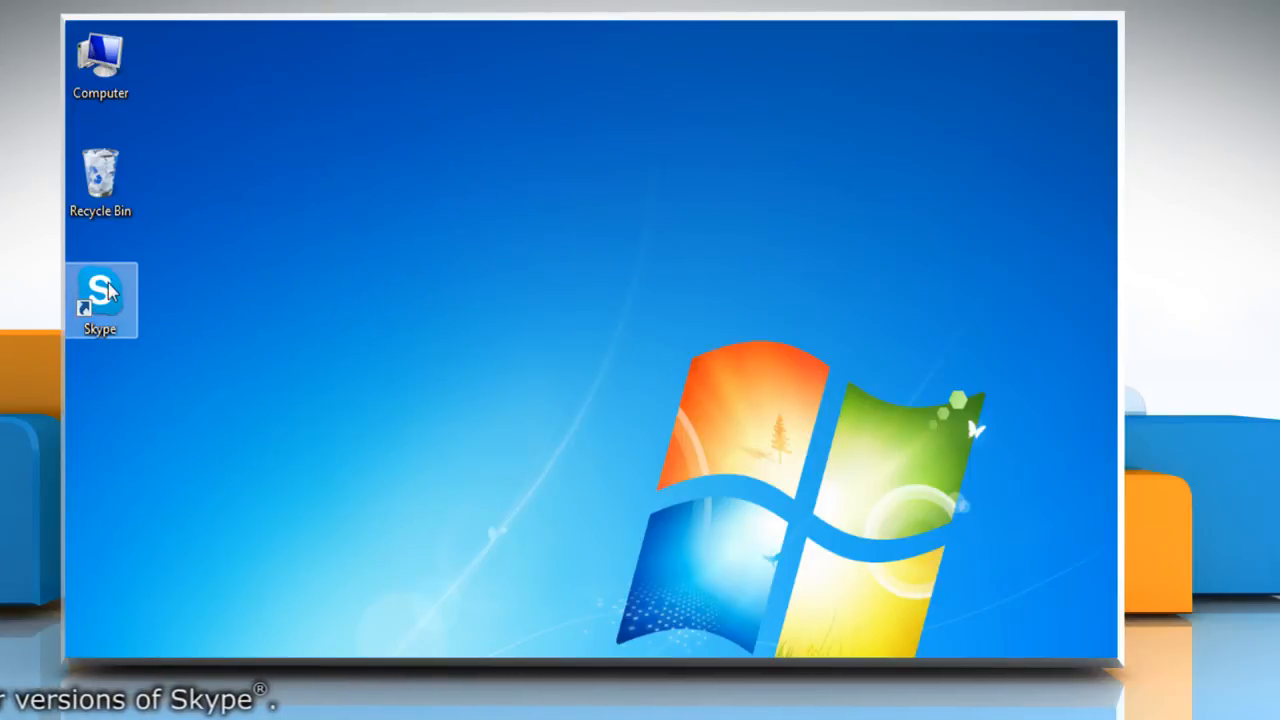
{"action": "double_click", "coordinate": [100, 290]}
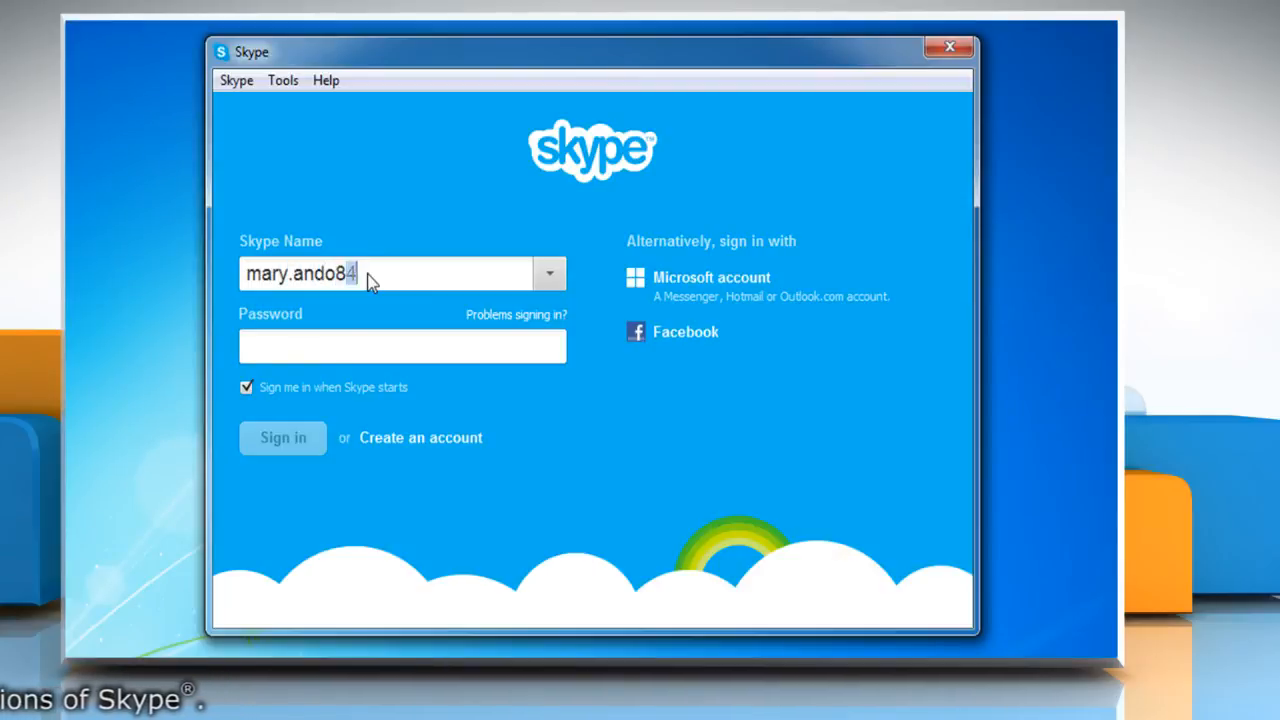
{"action": "left_click", "coordinate": [282, 436]}
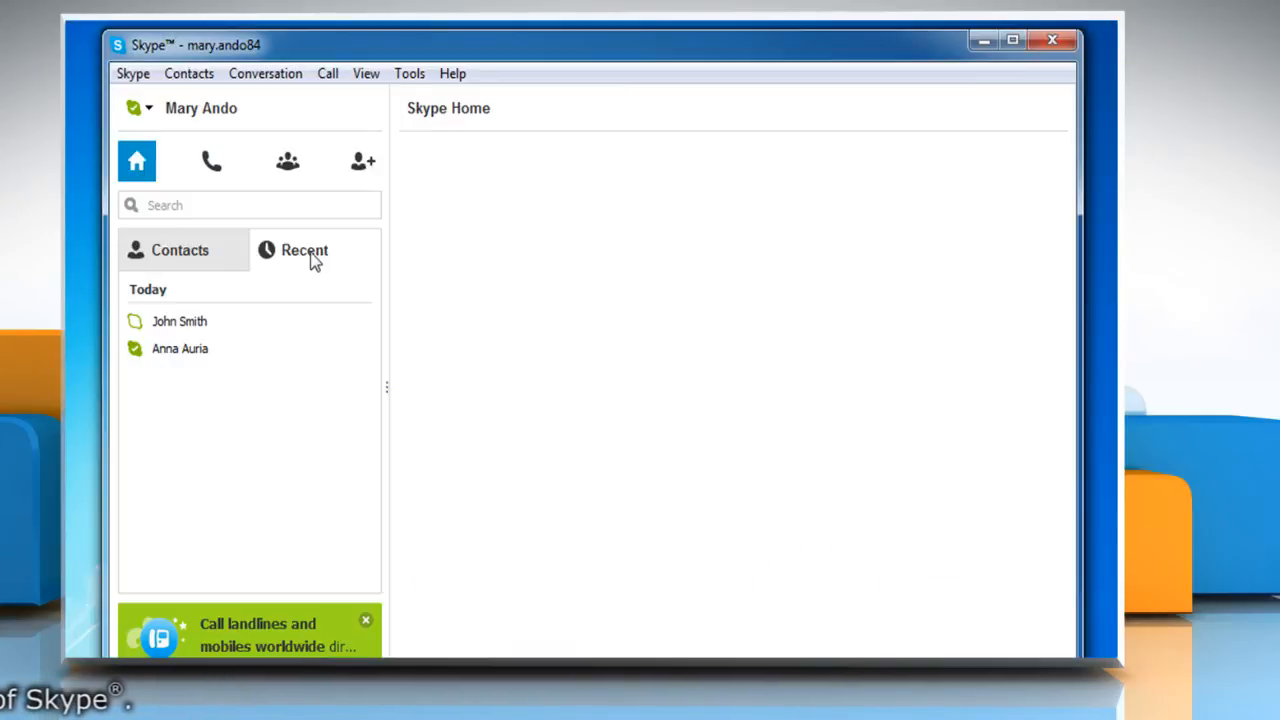
{"action": "left_click", "coordinate": [180, 348]}
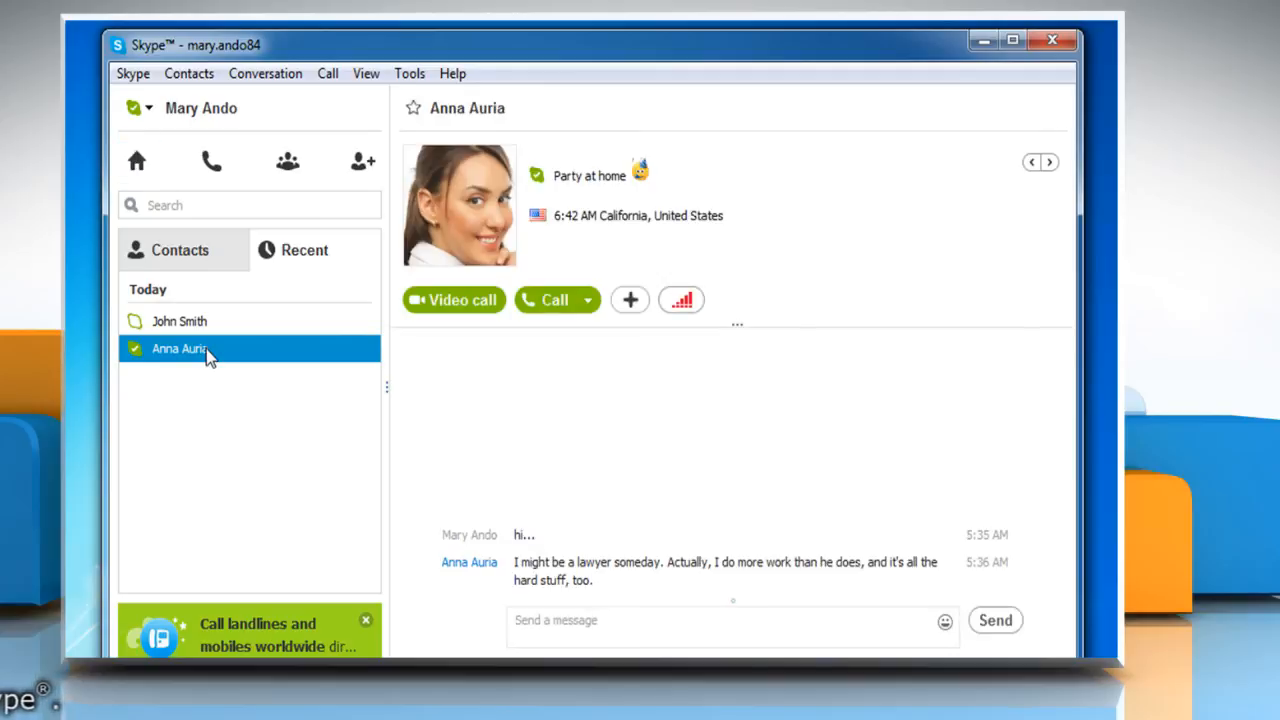